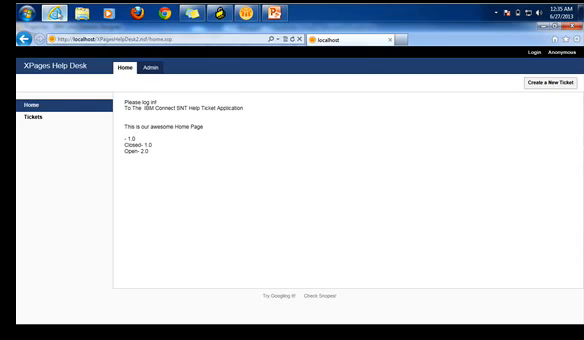
mouse_move(172, 188)
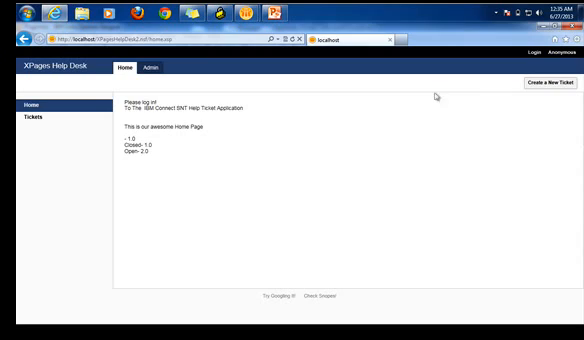
mouse_move(484, 82)
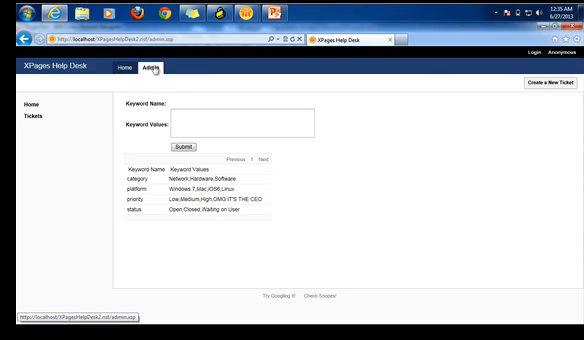
mouse_move(256, 284)
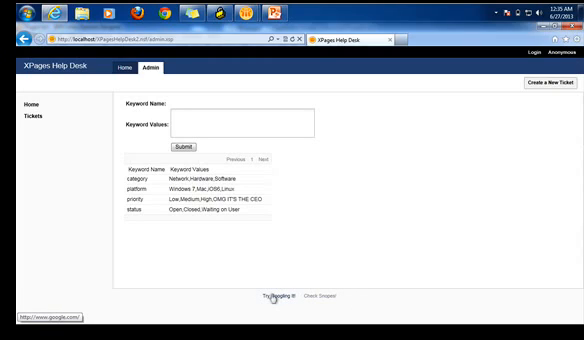
mouse_move(332, 300)
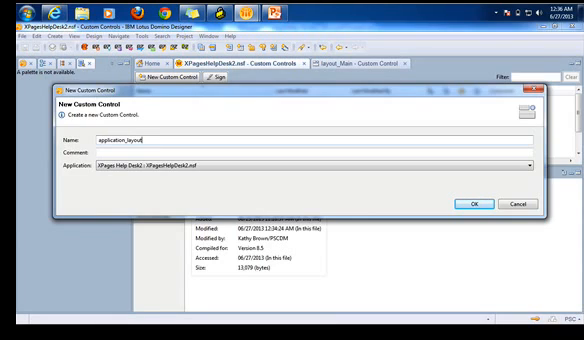
Create the application_layout custom control in the Help Desk application.
left_click(472, 204)
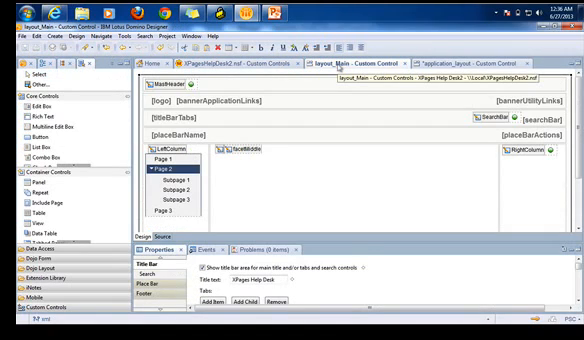
mouse_move(338, 238)
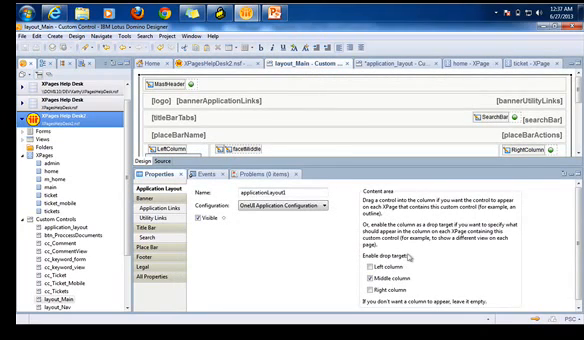
Select the Application Layout control and show its layout properties, moving on to the utility links.
left_click(372, 270)
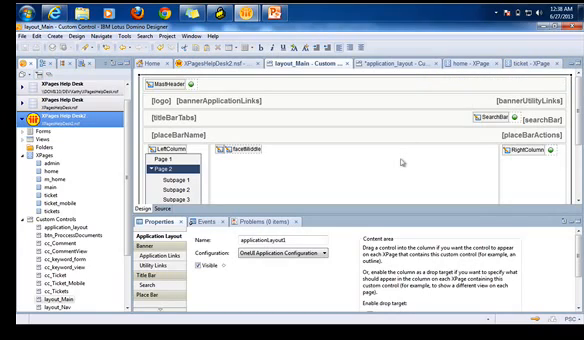
mouse_move(398, 162)
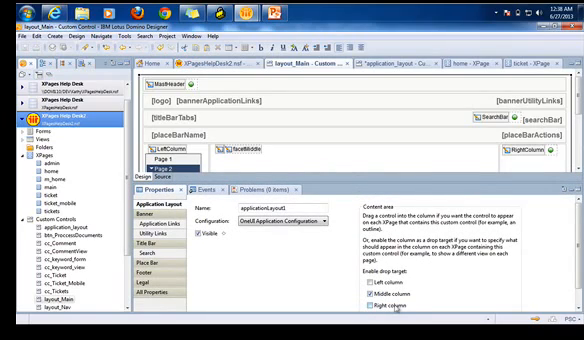
left_click(156, 212)
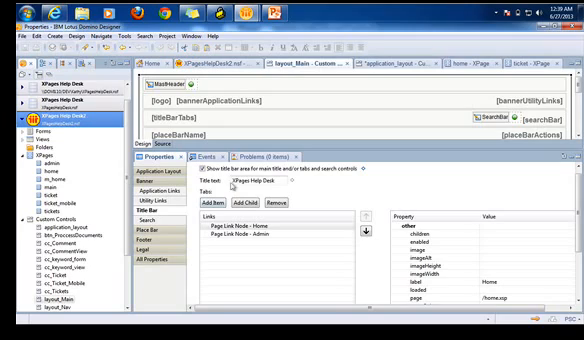
Review the Home and second title-bar tab settings, then enable the search bar.
left_click(230, 224)
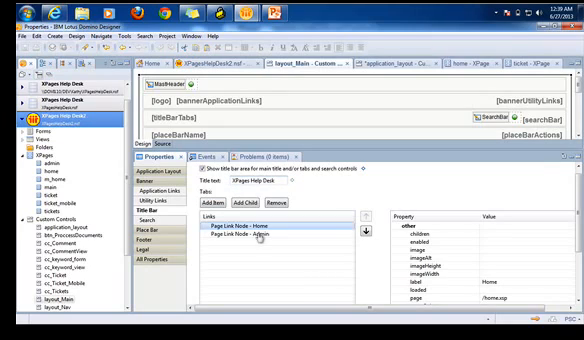
left_click(244, 236)
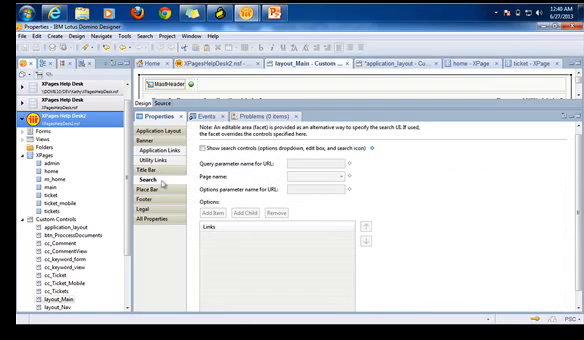
left_click(164, 148)
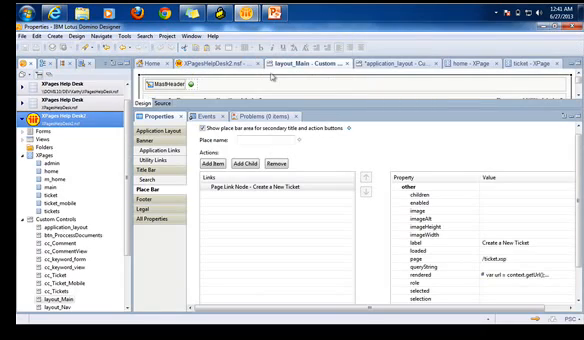
Configure the place bar's Create a New Ticket page link and its target page.
left_click(250, 184)
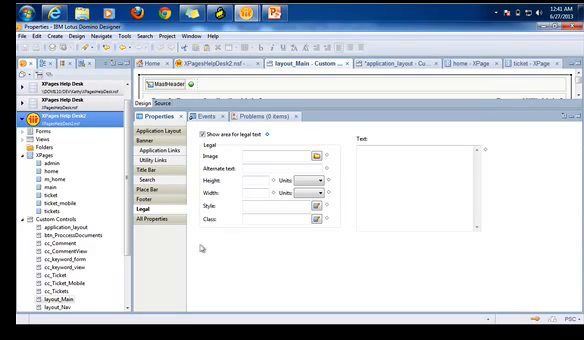
Turn on Show footer for the application layout.
left_click(156, 132)
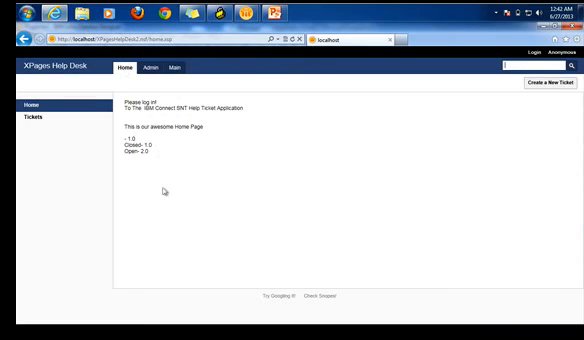
mouse_move(236, 236)
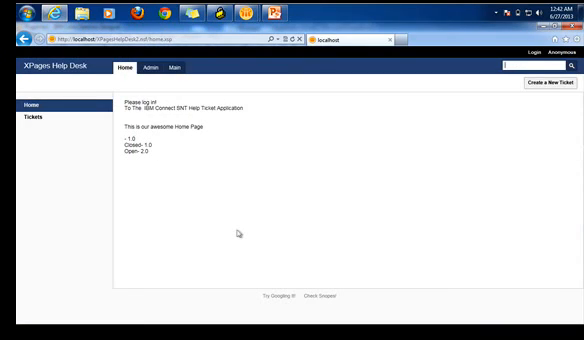